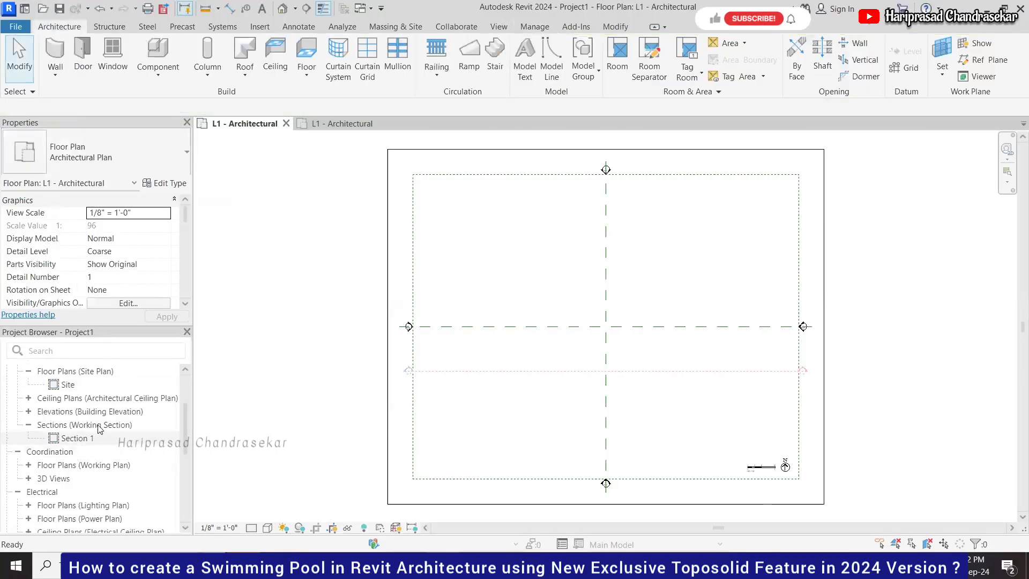
Open the Site floor plan and show the Toposolid creation options on Massing & Site
click(69, 384)
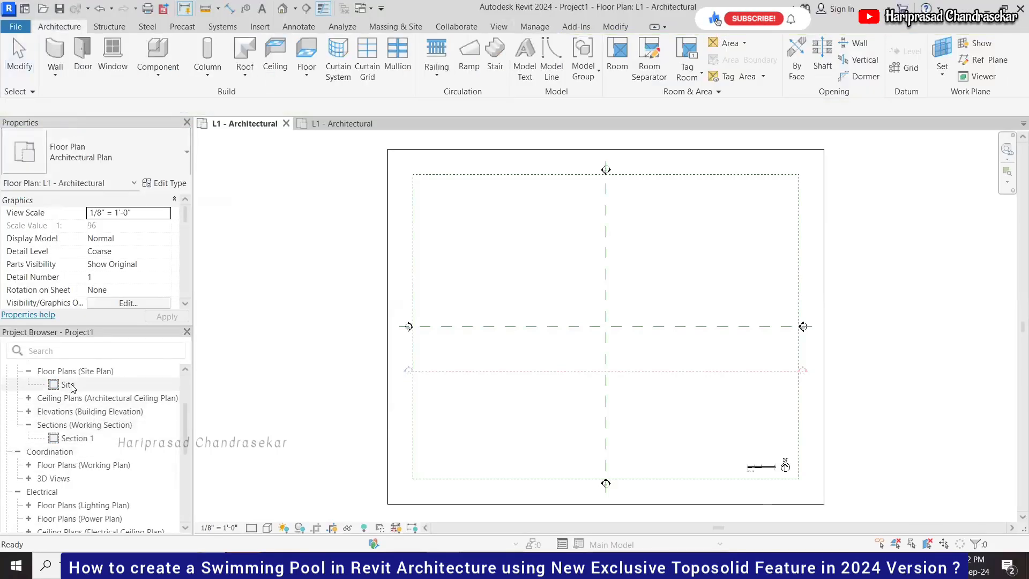
double_click(69, 383)
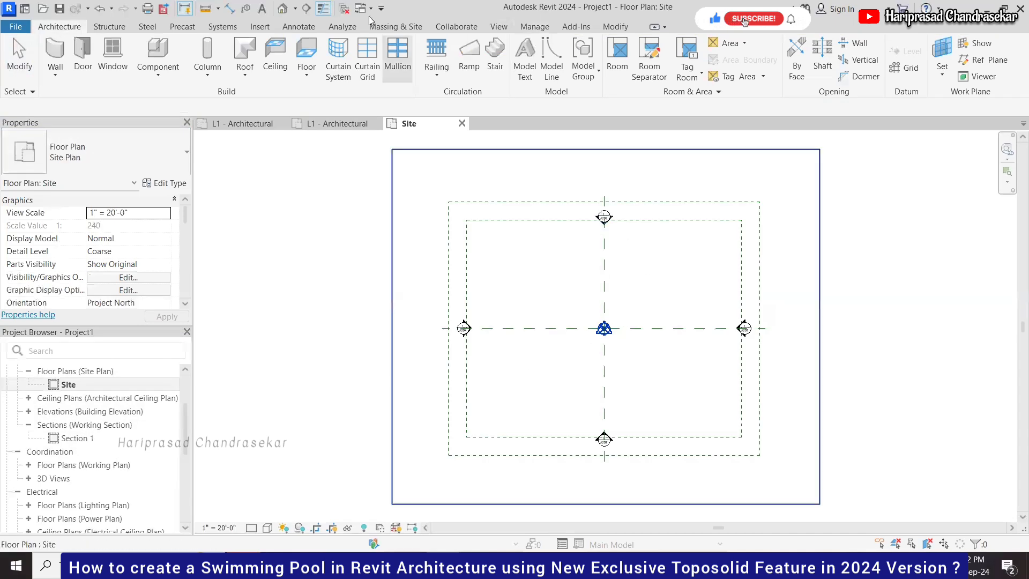
click(752, 18)
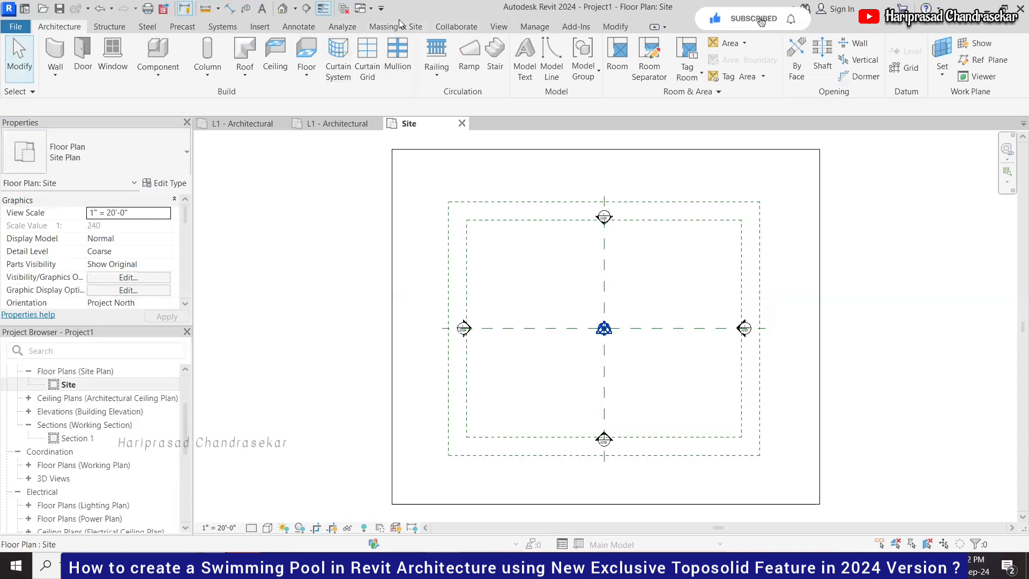
click(342, 58)
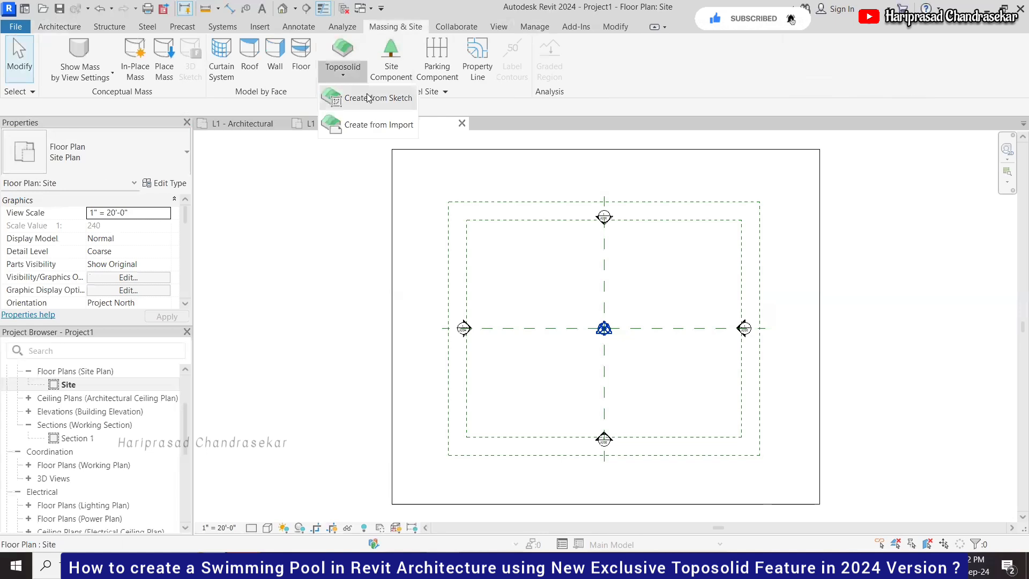
mouse_move(508, 375)
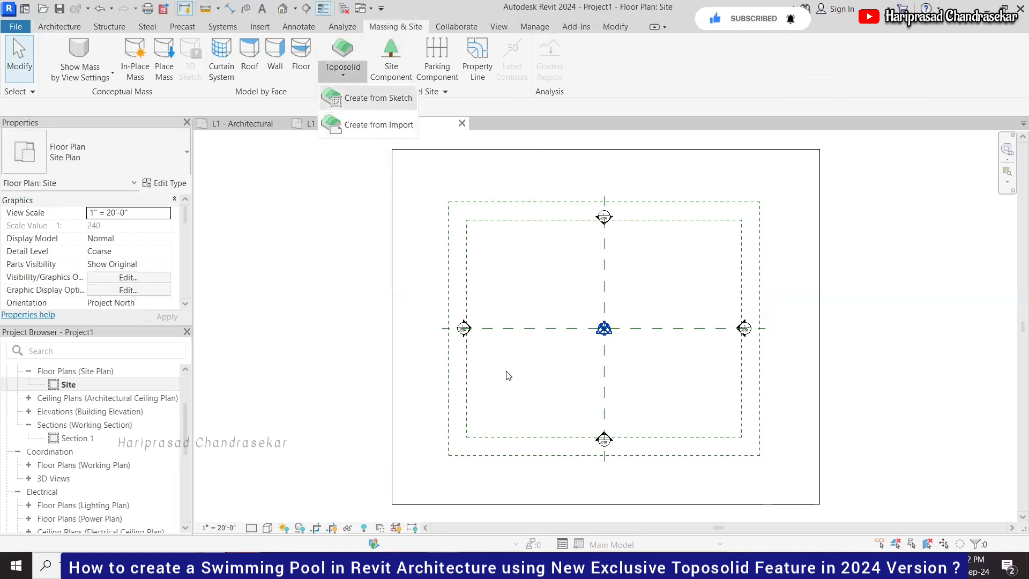
Sketch a rectangular Grassland - 16" toposolid and finish it
click(379, 98)
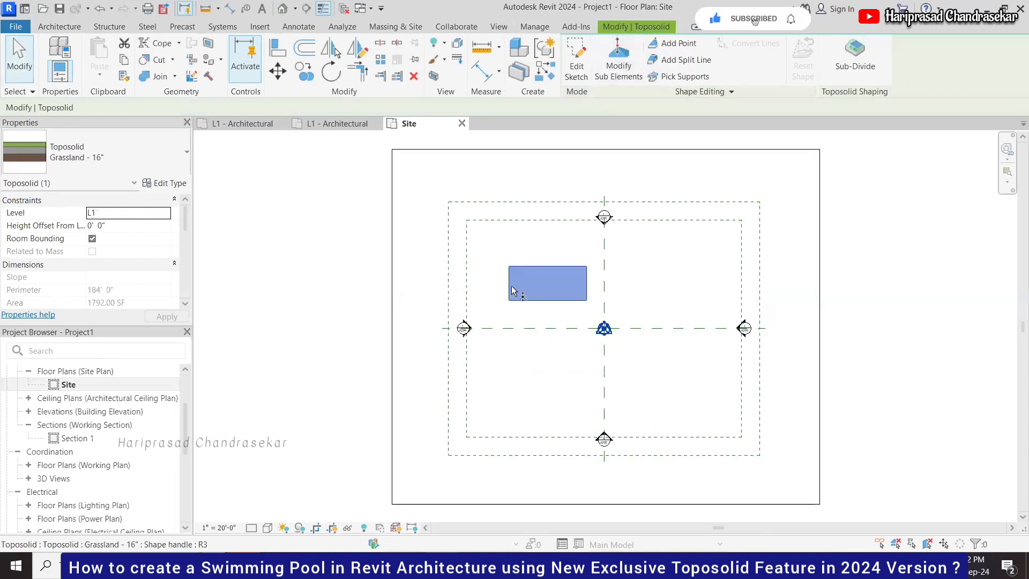
click(617, 59)
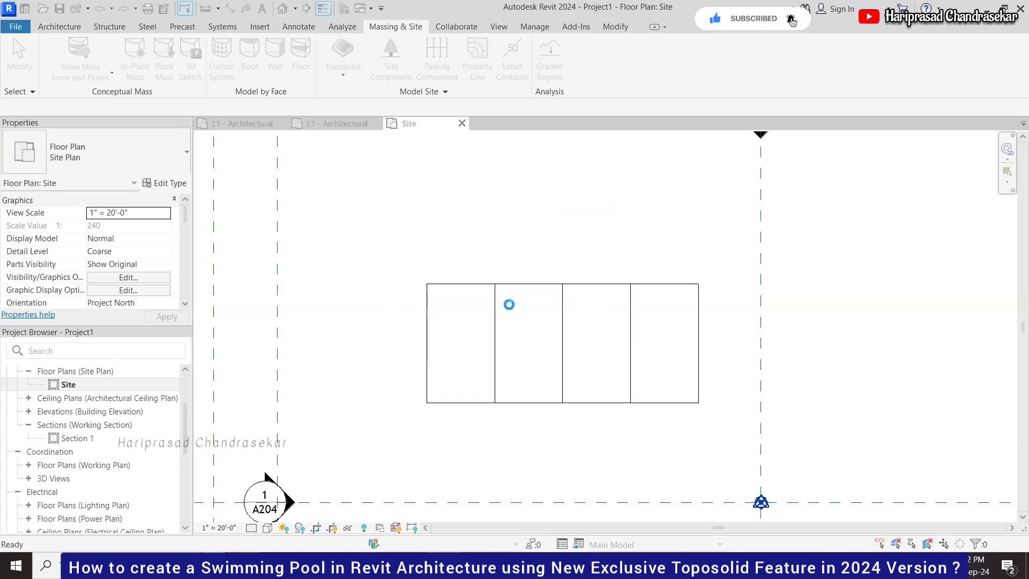
Start an in-place mass with a smaller rectangle inside the toposolid, viewed in 3D
click(508, 304)
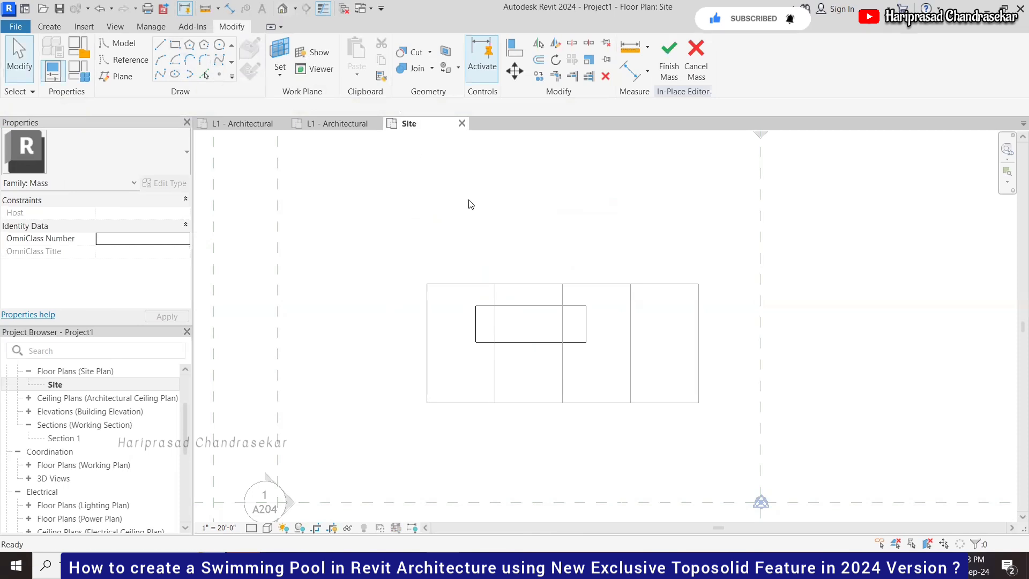
click(496, 124)
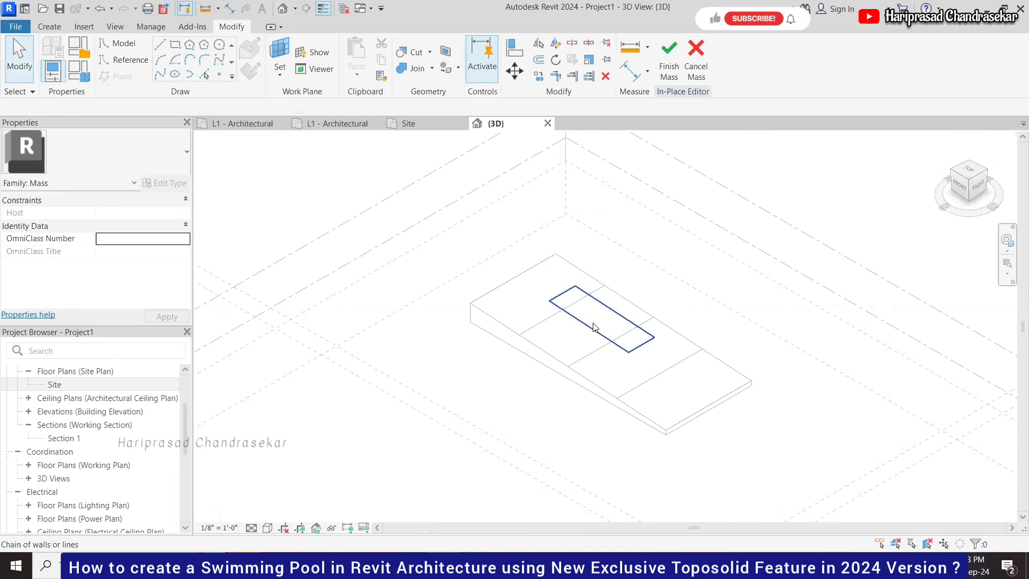
Make the sketched rectangle a void form 3'-0" deep within the toposolid
click(594, 327)
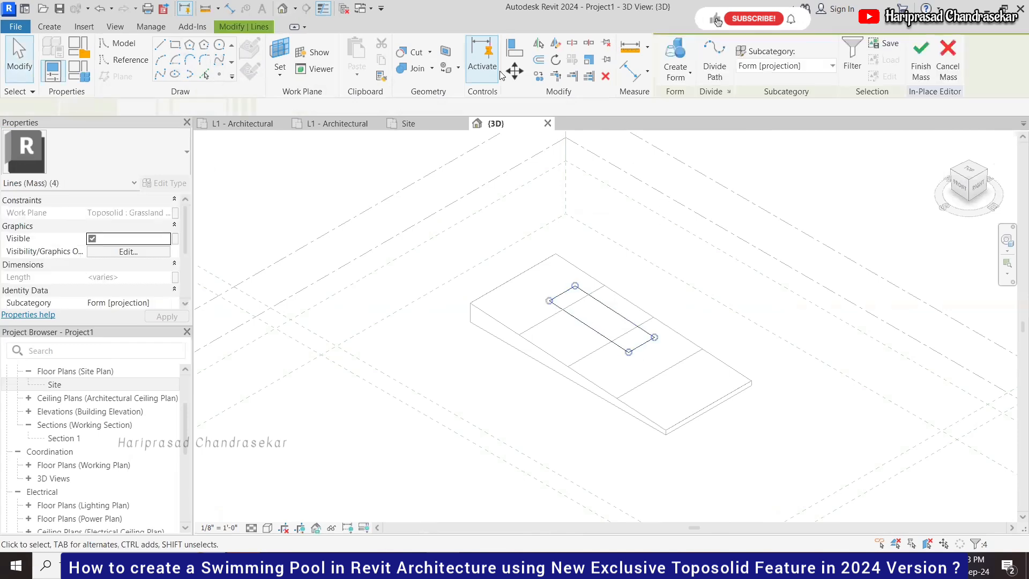
click(674, 58)
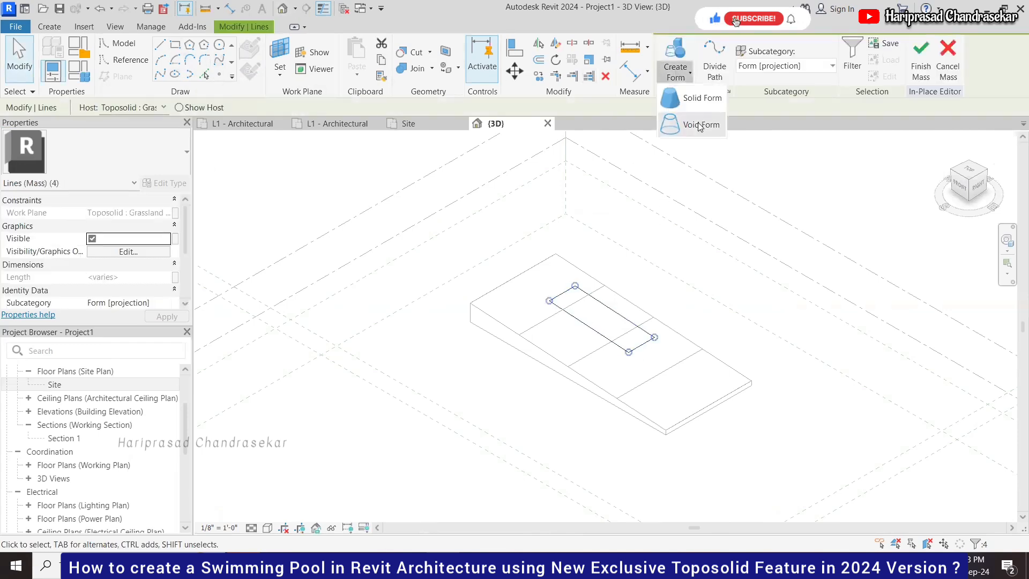
click(701, 97)
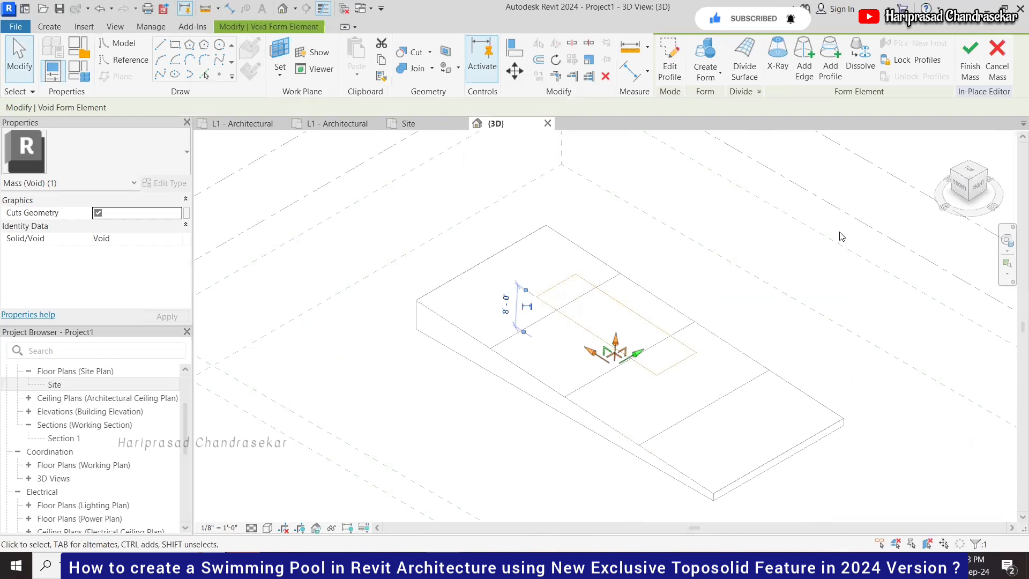
click(968, 182)
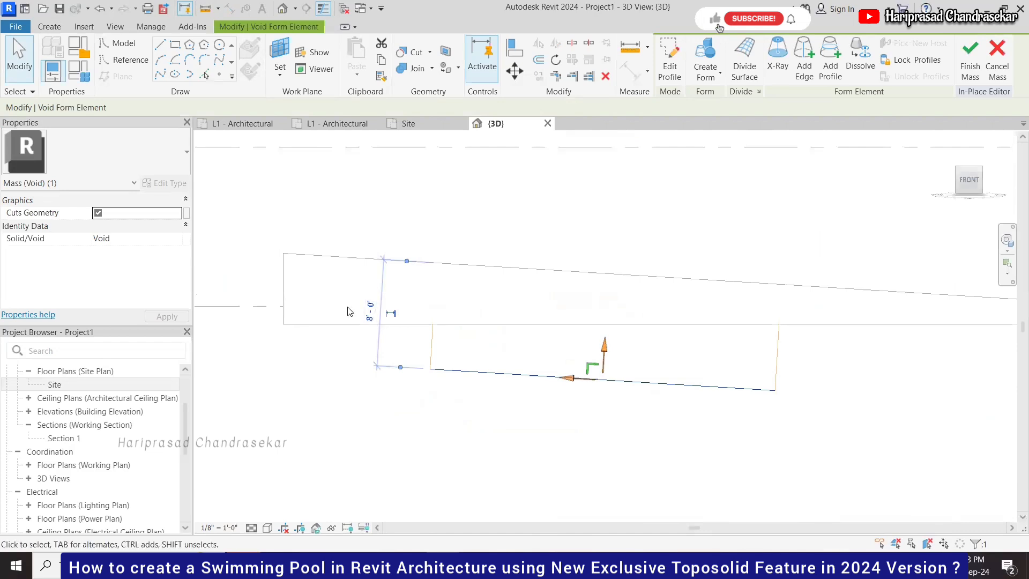
click(370, 309)
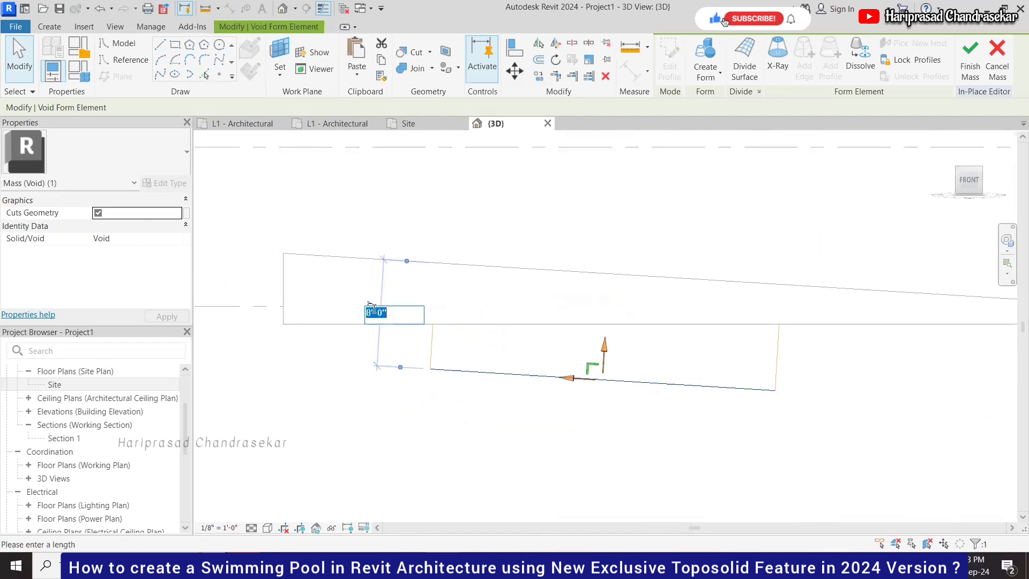
text(3)
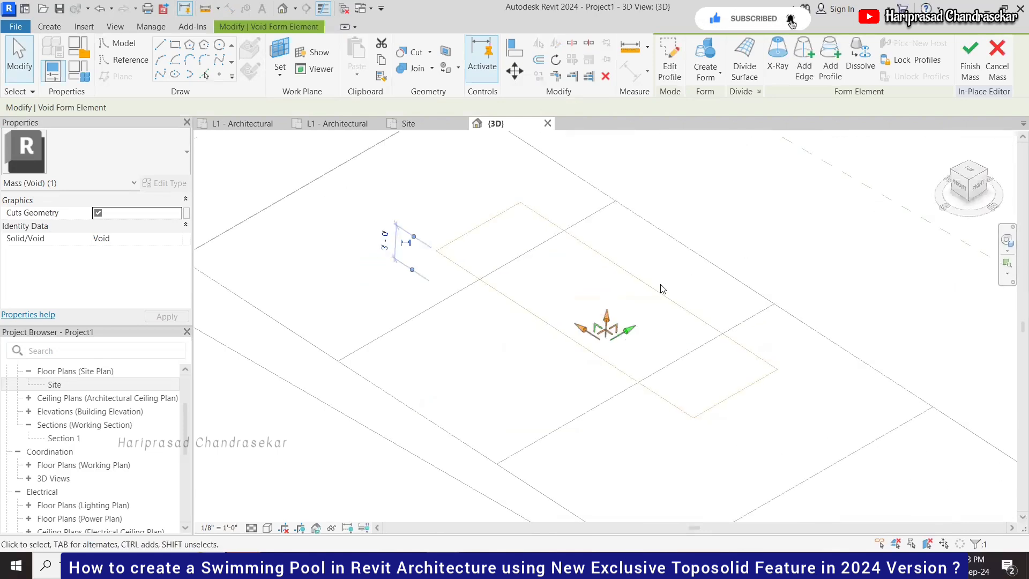
click(704, 59)
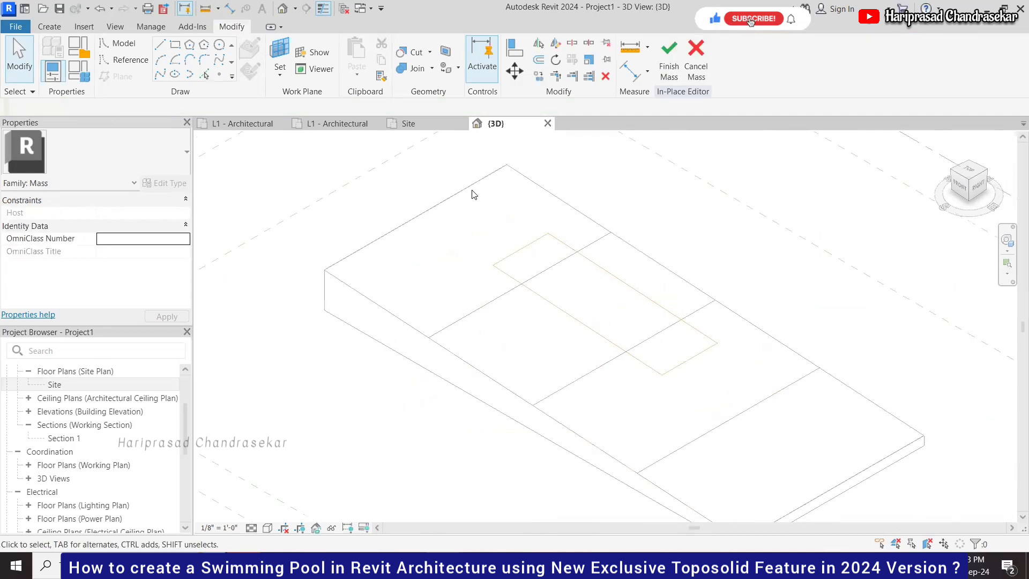
Attempt to finish the mass, then cancel the void-cuts-nothing warning to keep editing
click(753, 18)
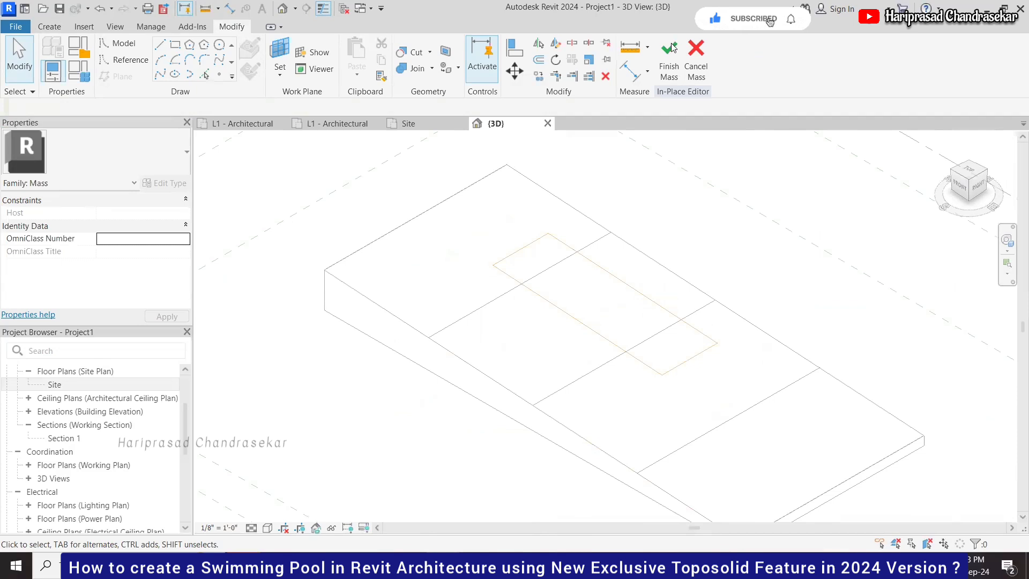
click(668, 59)
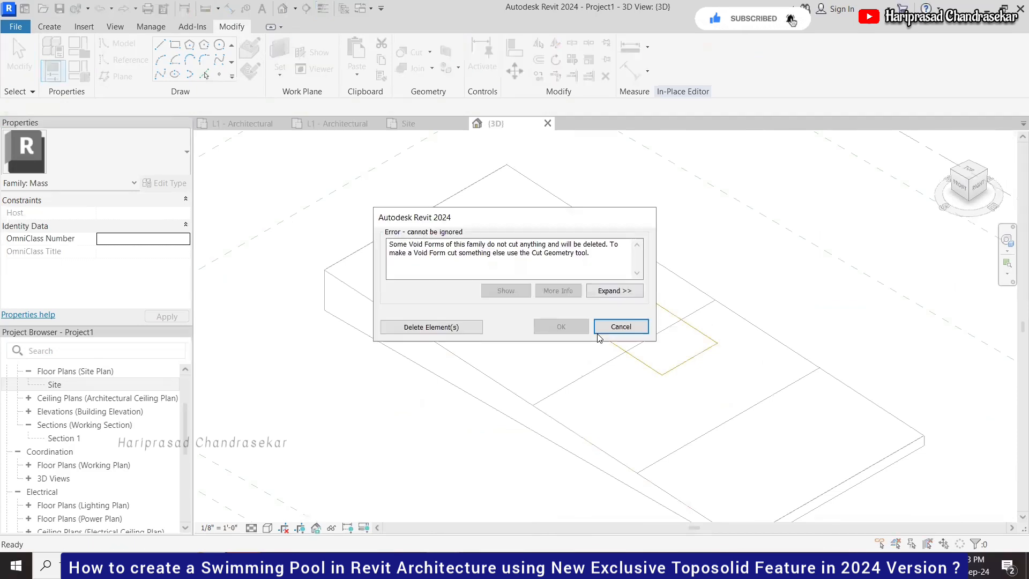
click(619, 326)
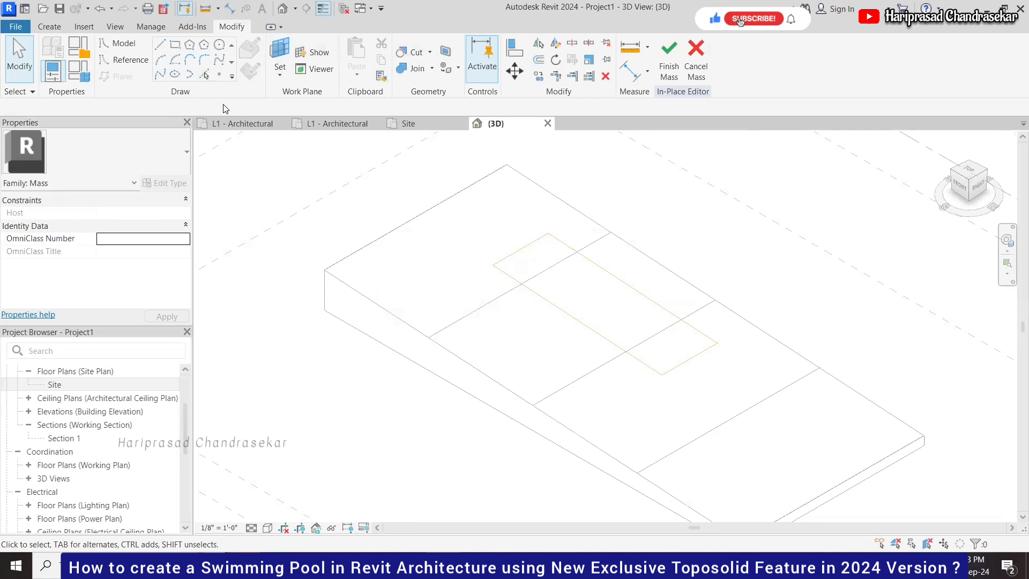
Cut the grassland toposolid with the void, keeping the void, to form the pool hole
click(753, 18)
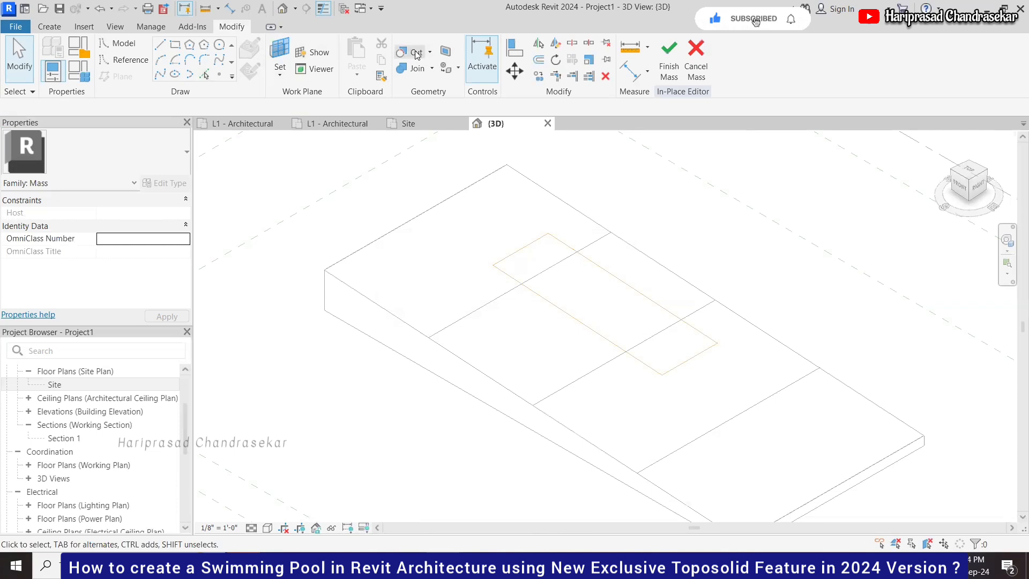
click(405, 51)
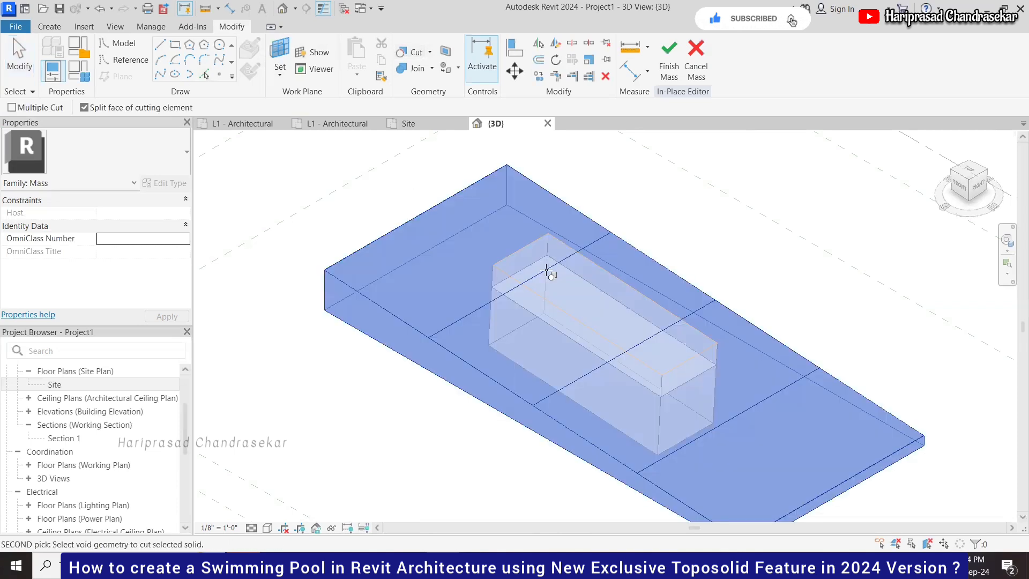
click(548, 271)
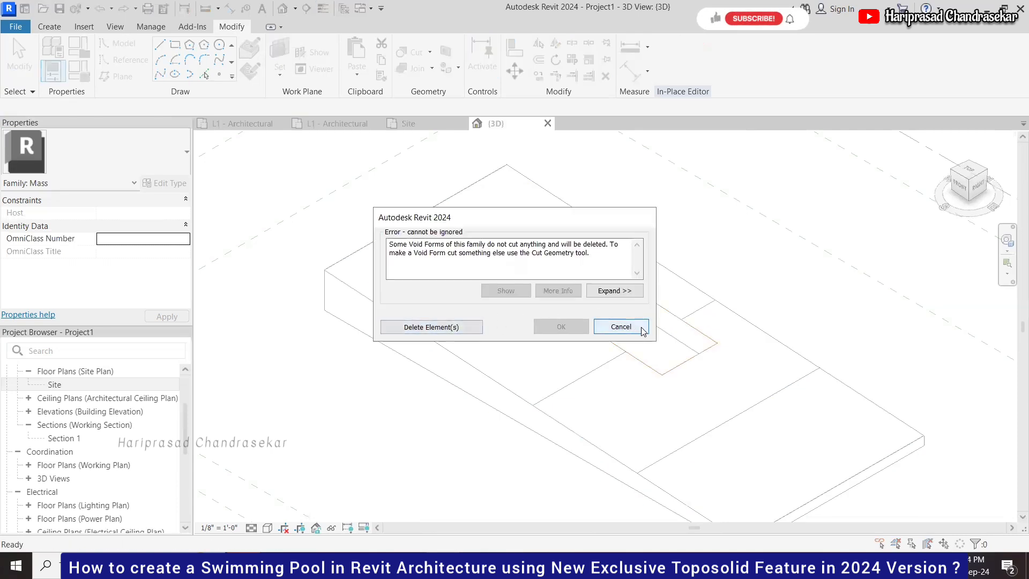
click(620, 327)
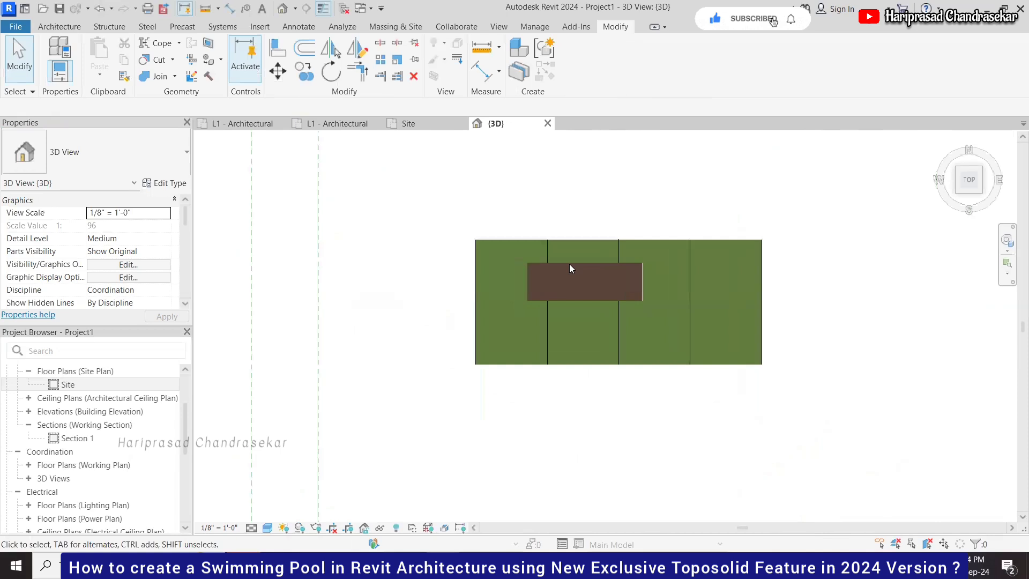
Create a Water - 36" toposolid over the pool rectangle and finish it
click(395, 27)
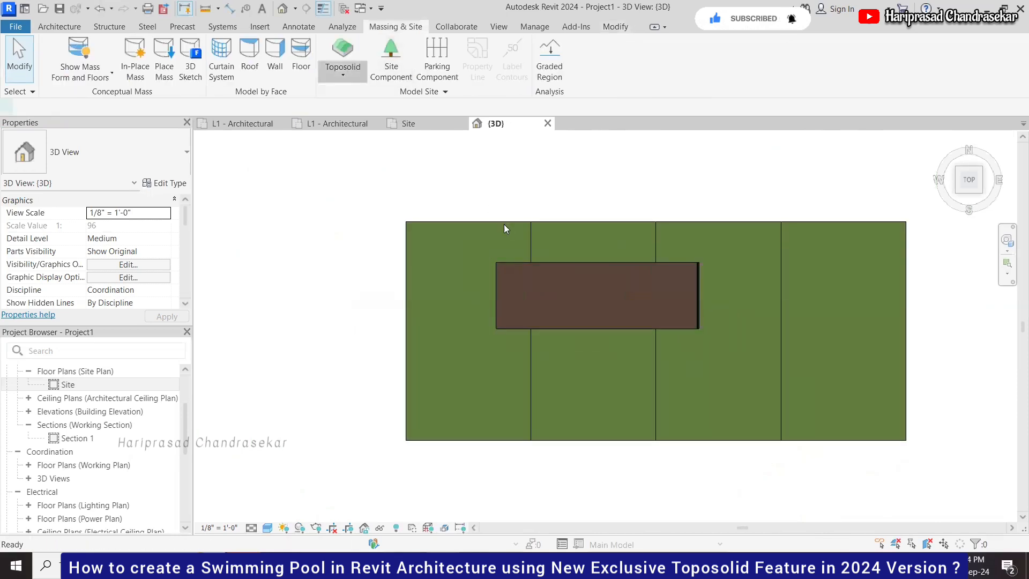
click(342, 56)
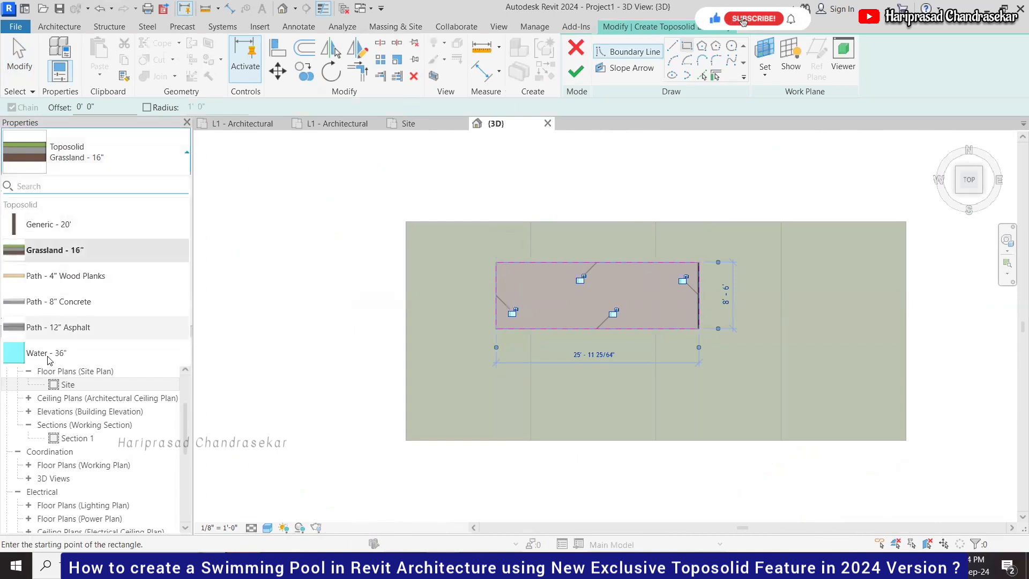
click(45, 353)
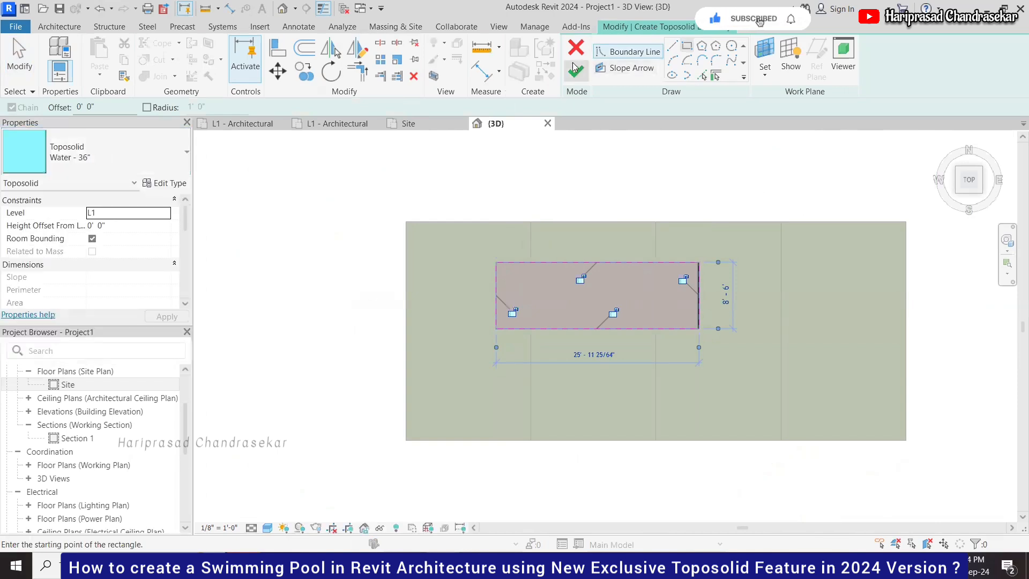
click(576, 47)
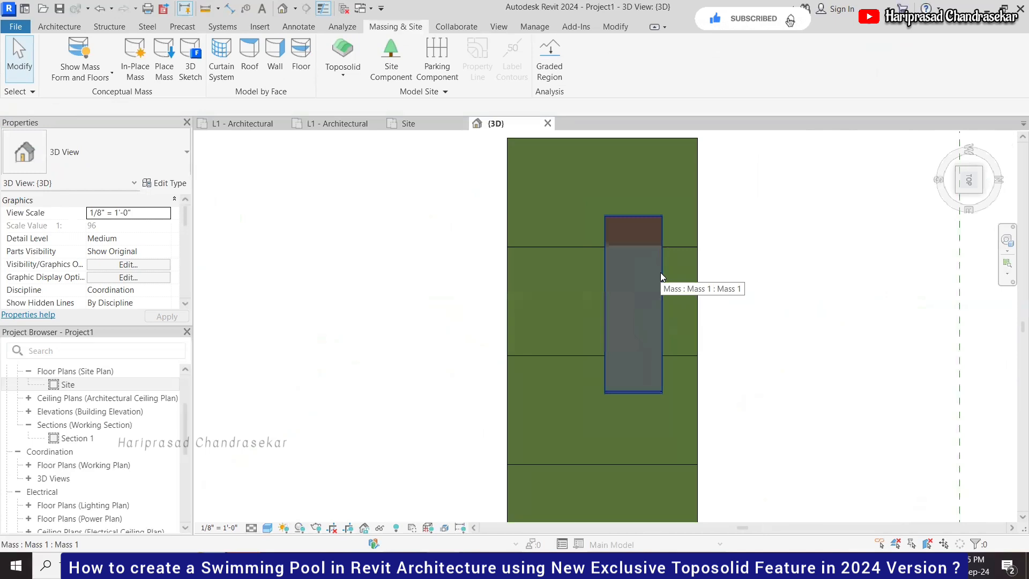
Select the water toposolid and set Height Offset From Level to 3' 0"
click(632, 303)
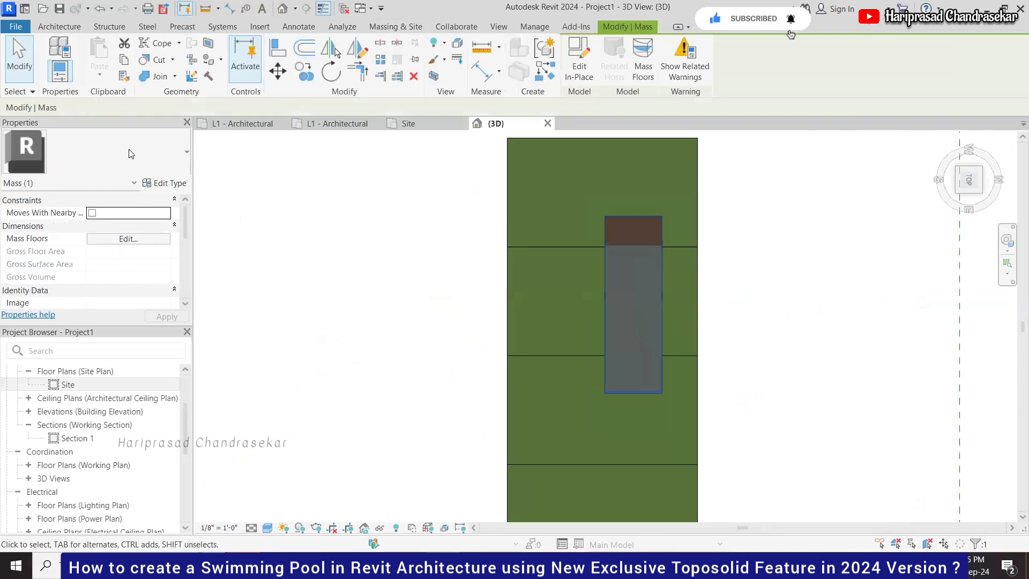
mouse_move(692, 232)
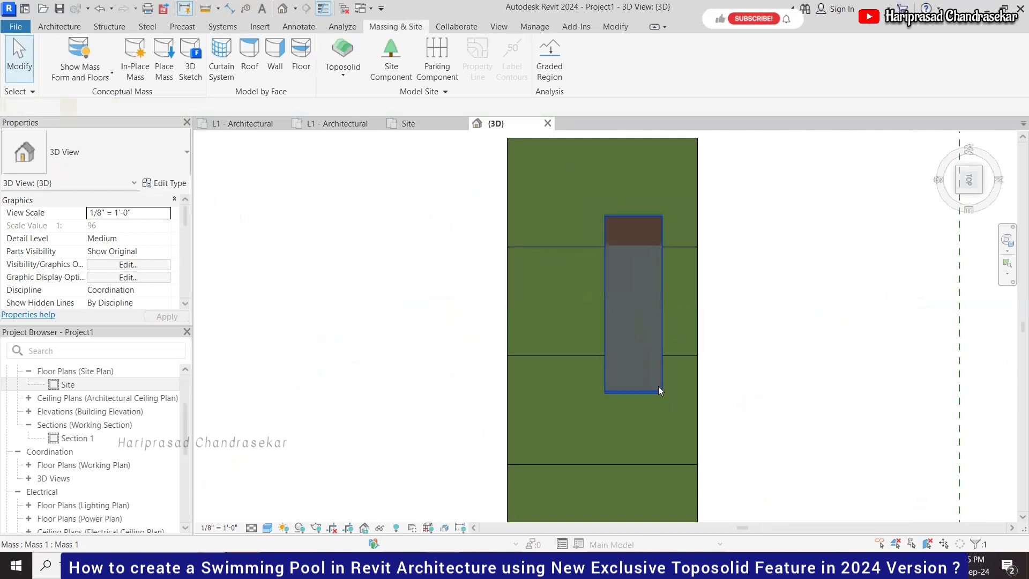
click(633, 302)
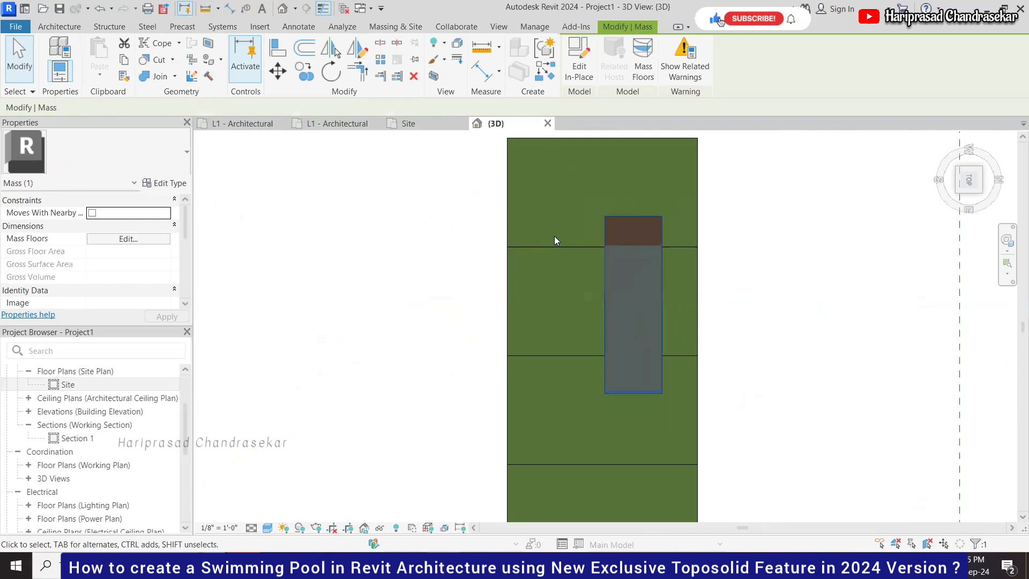
mouse_move(637, 203)
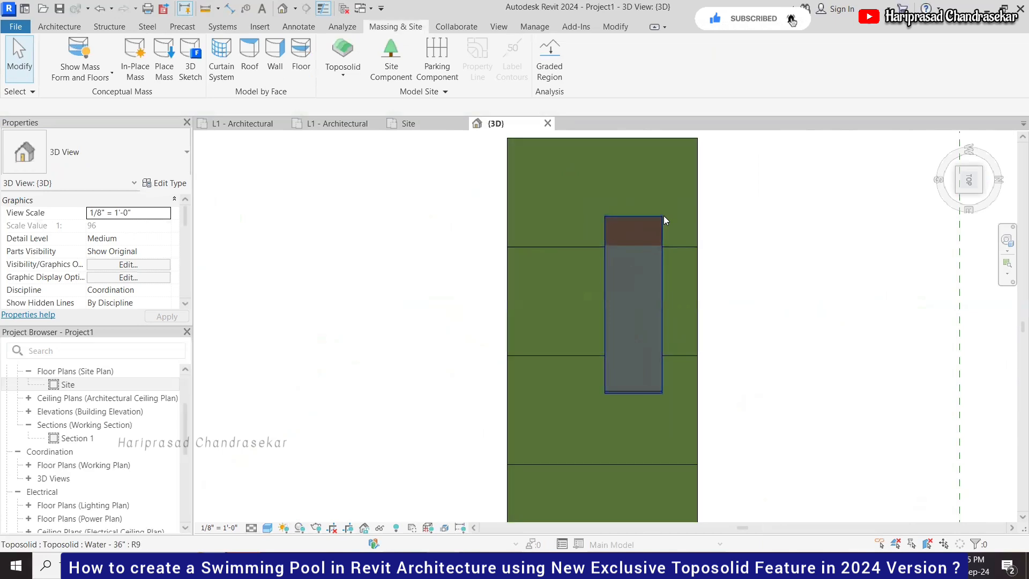
click(633, 309)
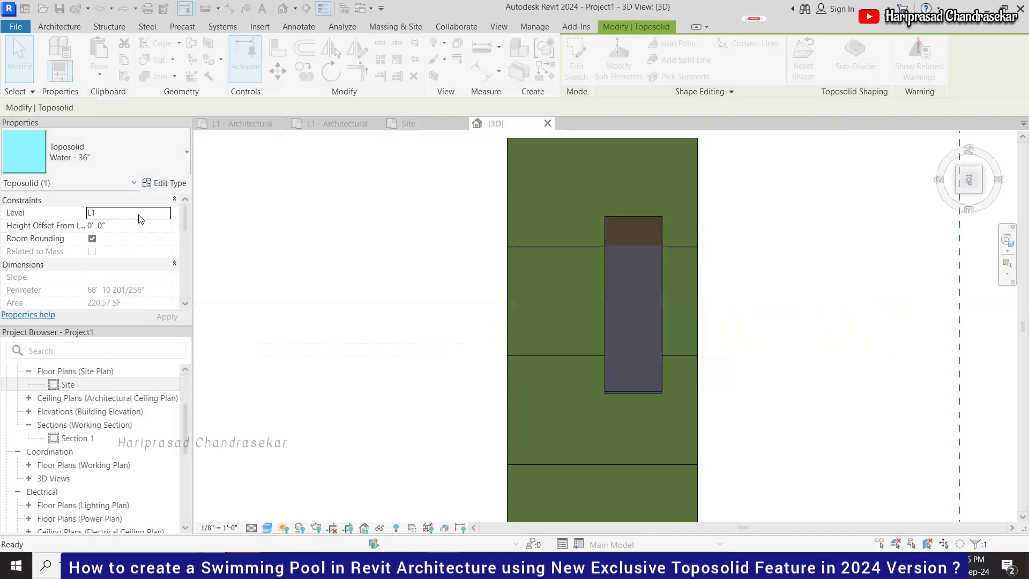
click(128, 225)
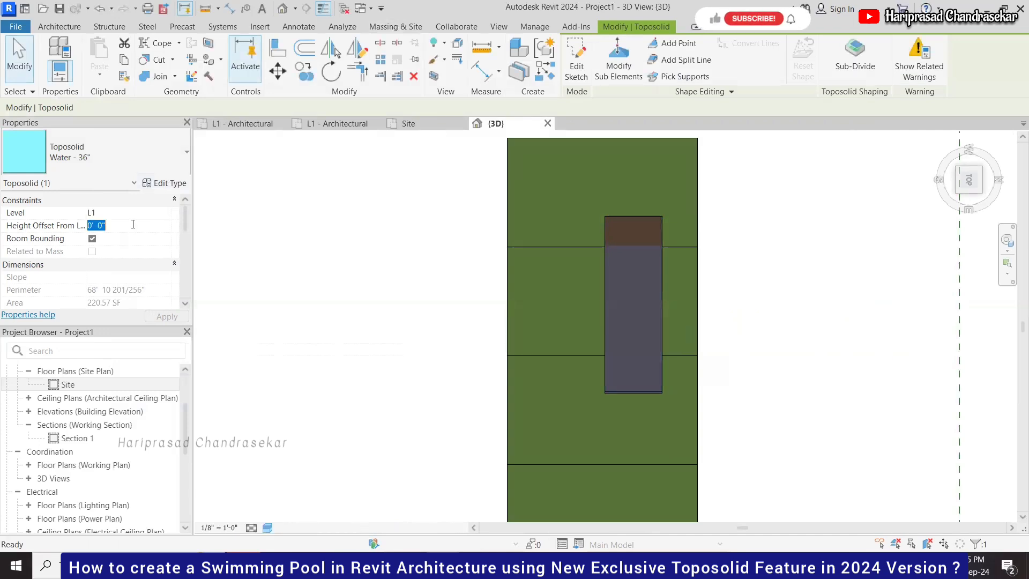
text(3' 0")
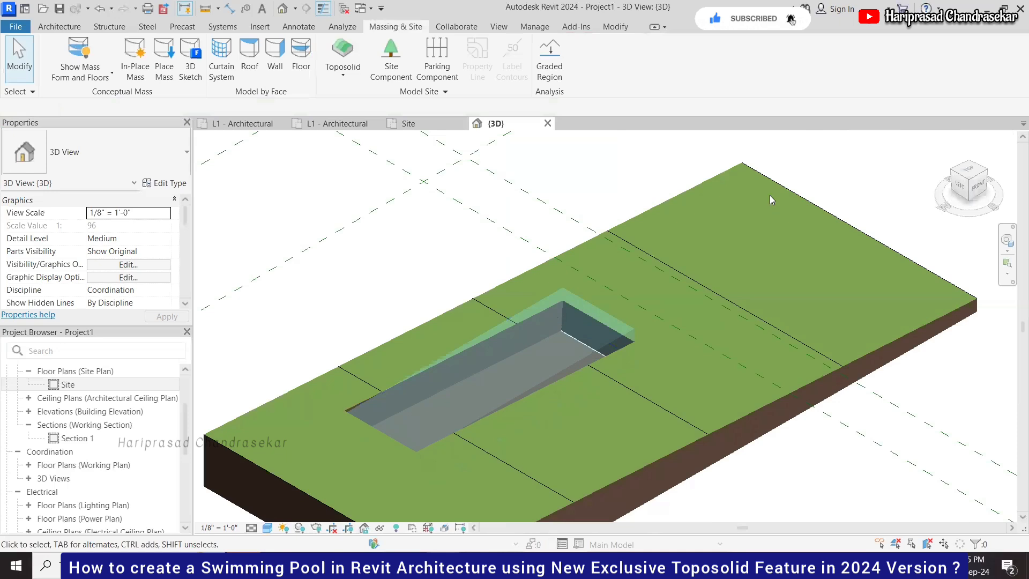
click(542, 374)
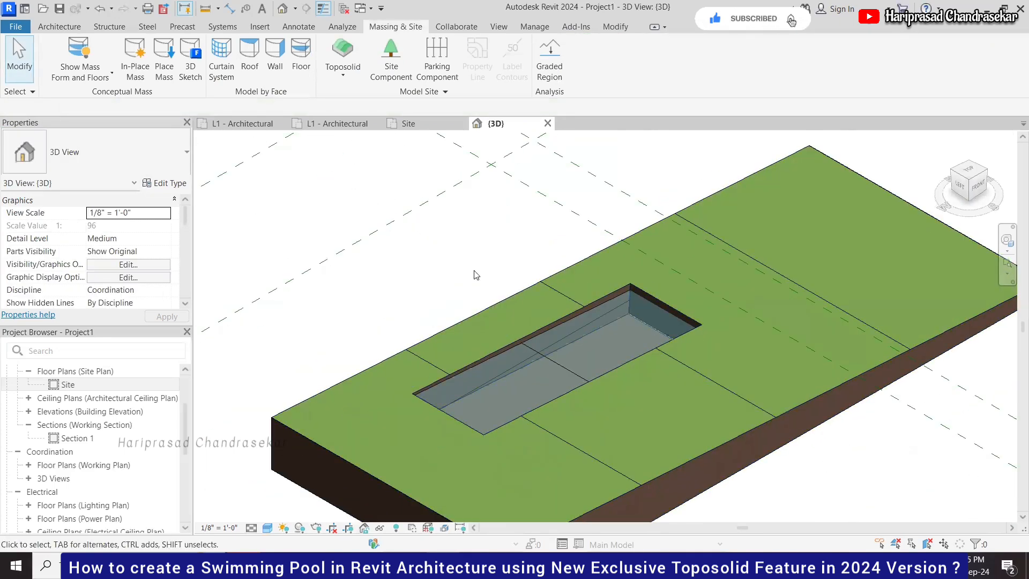
click(476, 328)
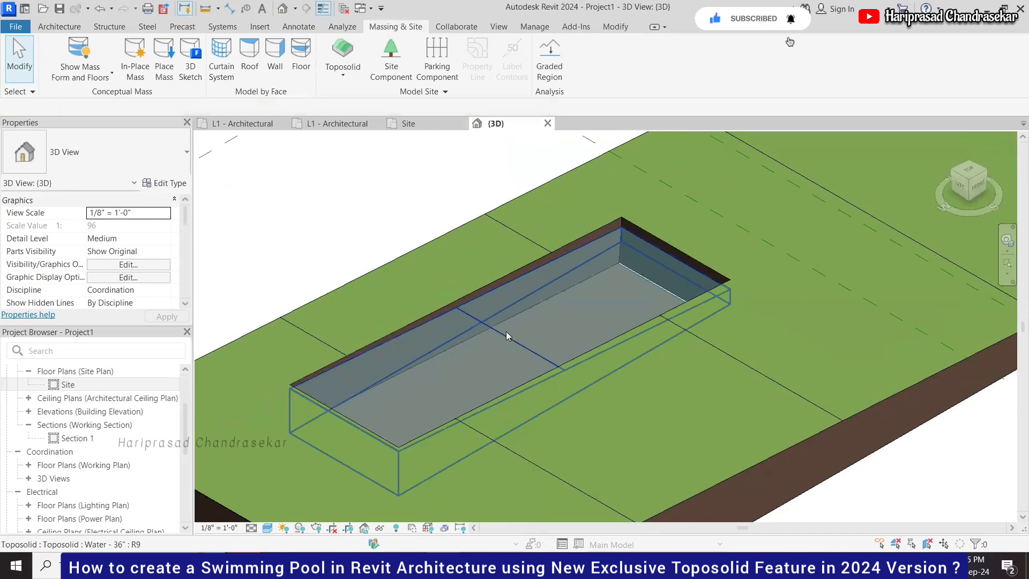